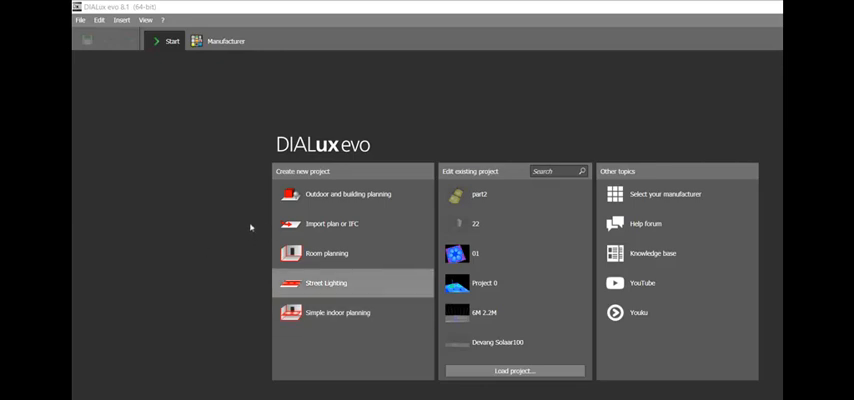
{"action": "mouse_move", "coordinate": [291, 228]}
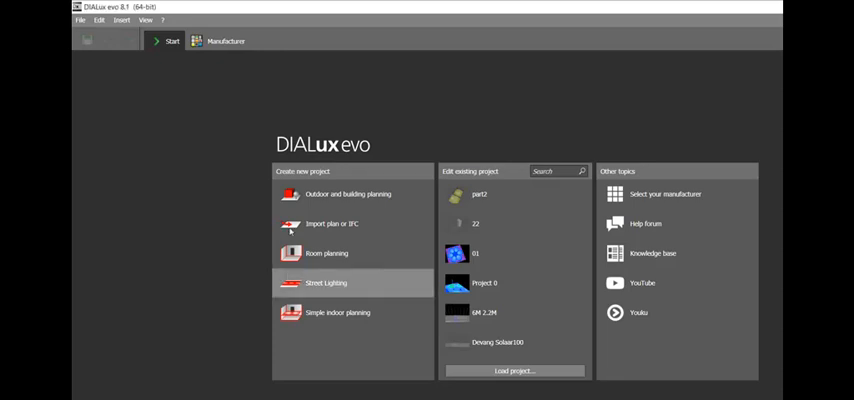
- Create a new Street Lighting project from the DIALux evo start screen
{"action": "left_click", "coordinate": [330, 283]}
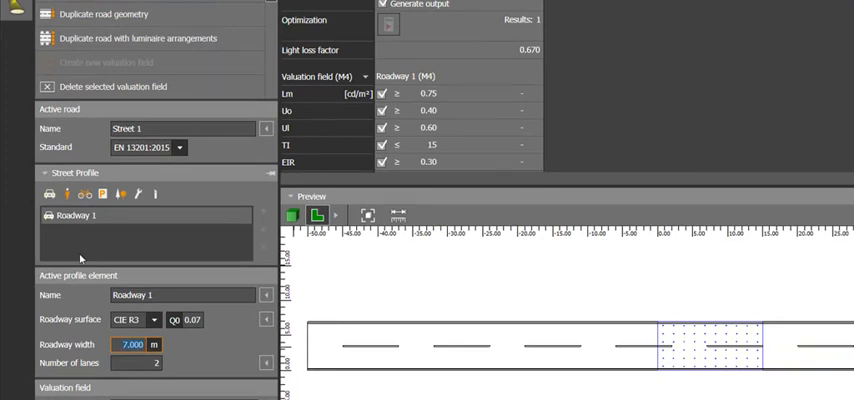
- Enter 8.000 m as the roadway width of Roadway 1
{"action": "type", "text": "8.000"}
{"action": "left_click", "coordinate": [136, 363]}
{"action": "type", "text": "4"}
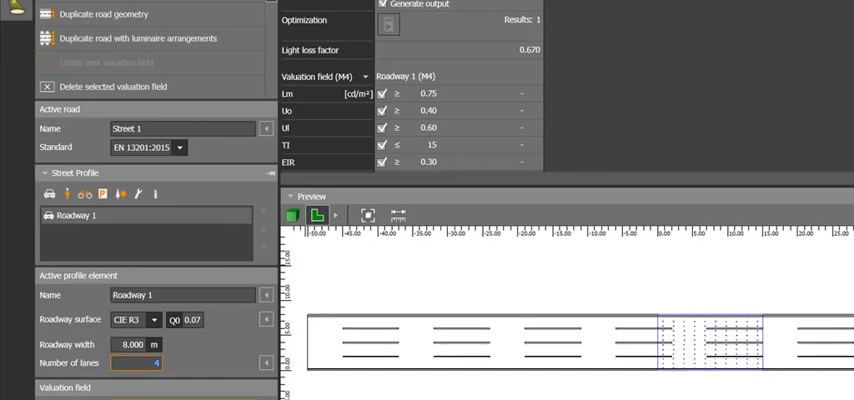
{"action": "mouse_move", "coordinate": [99, 322]}
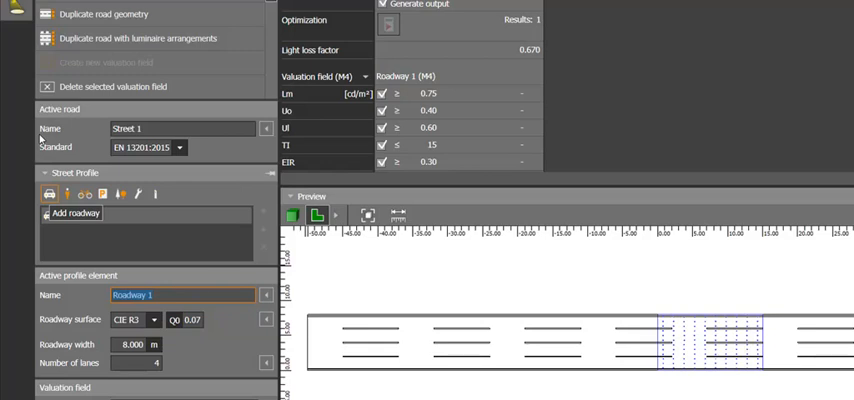
- Add Roadway 2 and two sidewalks, ordered Sidewalk 2, Roadway 2, Roadway 1, Sidewalk 1
{"action": "left_click", "coordinate": [74, 213]}
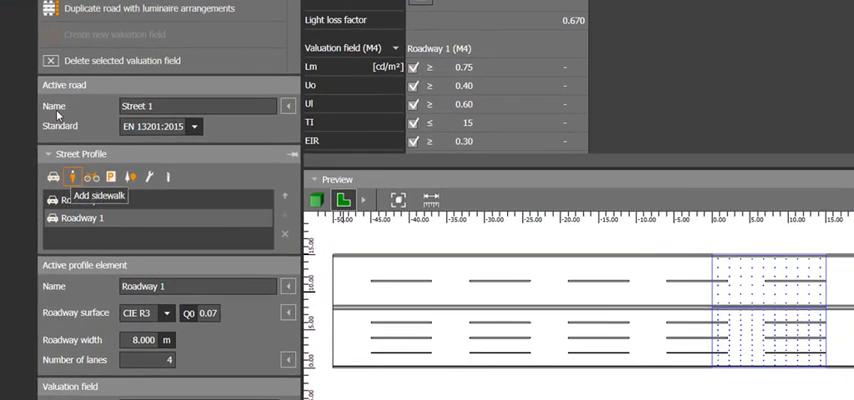
{"action": "left_click", "coordinate": [71, 176]}
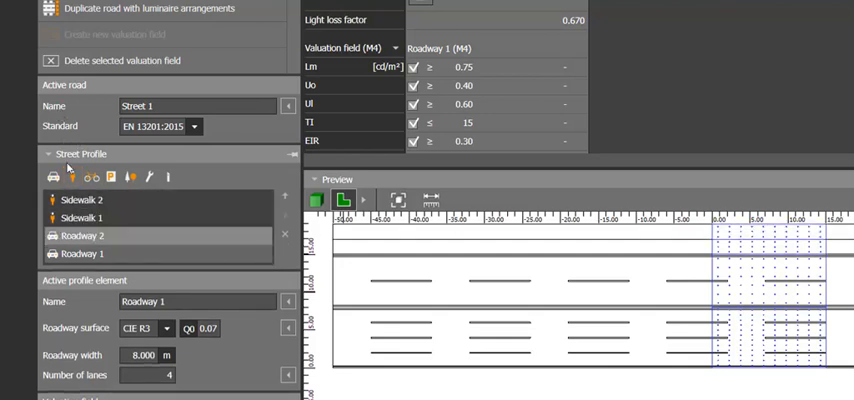
{"action": "left_click", "coordinate": [83, 235]}
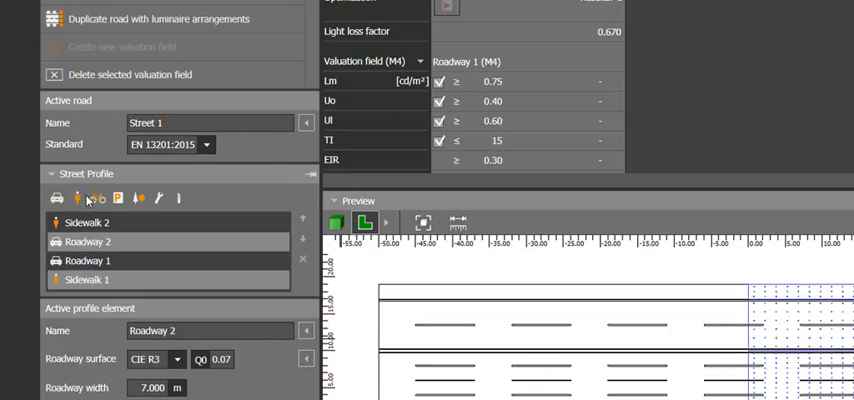
- Add a bicycle lane, lay-bys, a grass strip and an emergency lane to the profile
{"action": "left_click", "coordinate": [90, 243]}
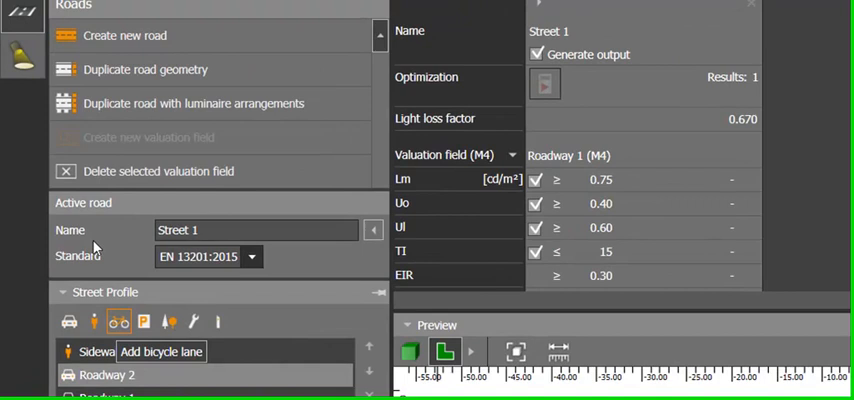
{"action": "left_click", "coordinate": [118, 325]}
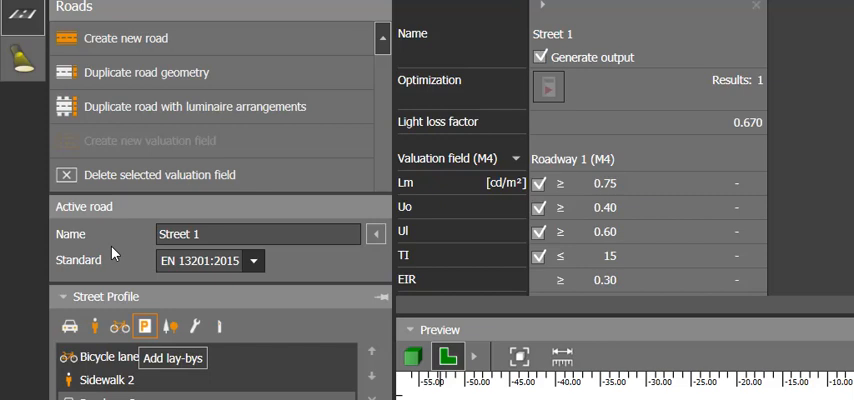
{"action": "left_click", "coordinate": [170, 327]}
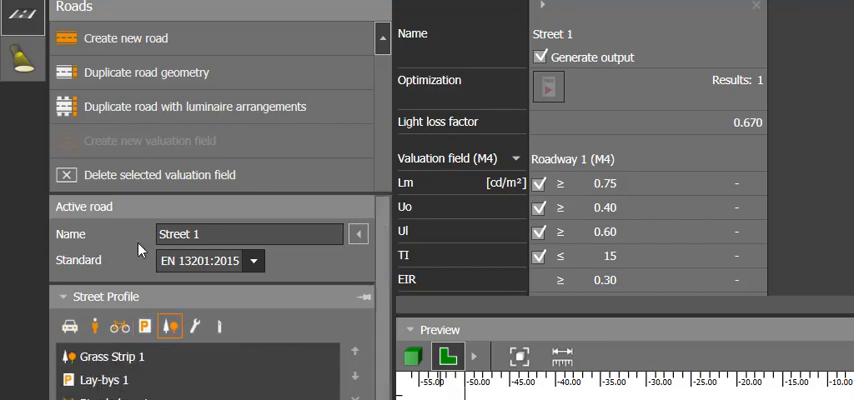
{"action": "left_click", "coordinate": [113, 356]}
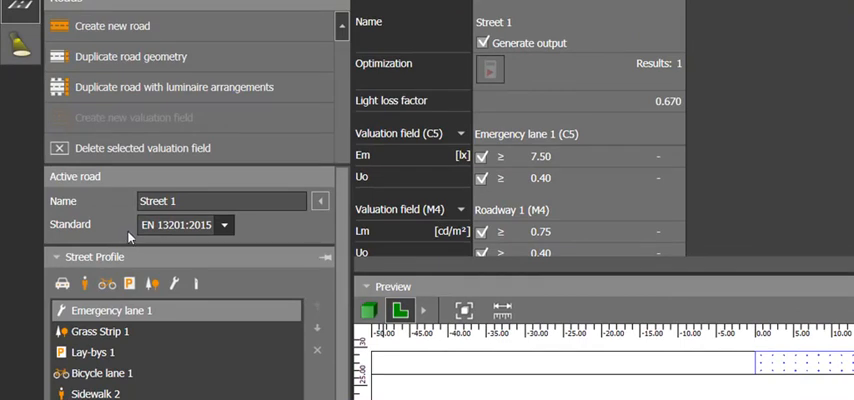
{"action": "mouse_move", "coordinate": [196, 283]}
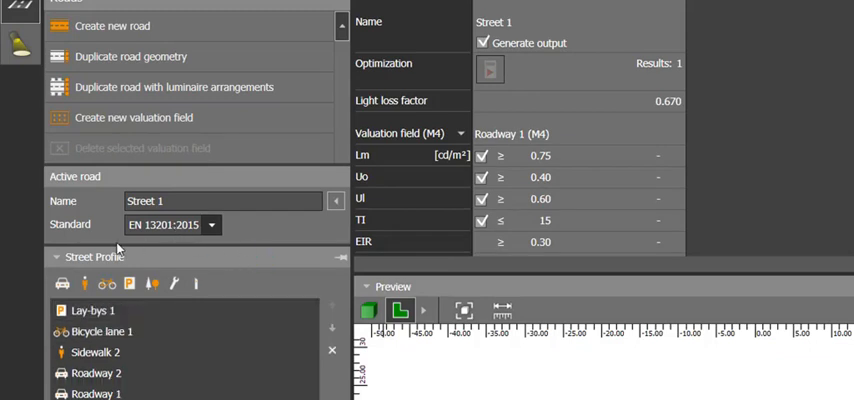
- Delete the extra bicycle lane, lay-bys, grass strip and emergency lane elements
{"action": "left_click", "coordinate": [90, 310]}
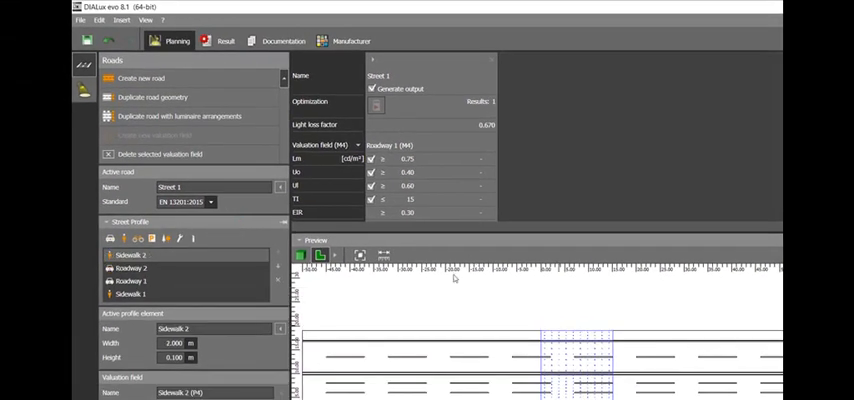
{"action": "mouse_move", "coordinate": [218, 288]}
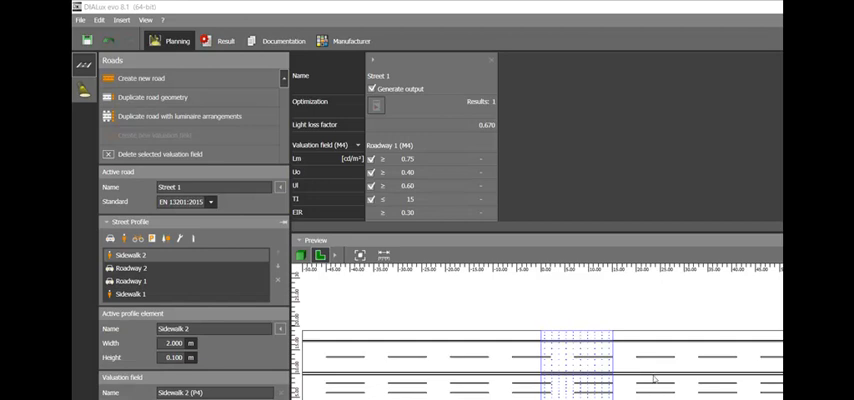
{"action": "mouse_move", "coordinate": [739, 357]}
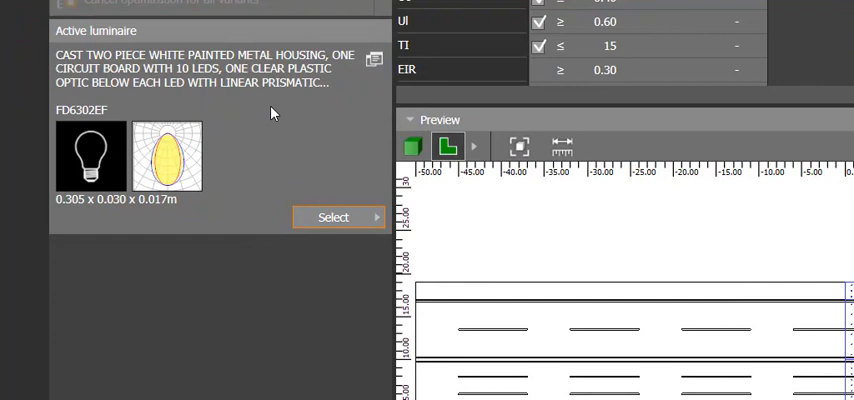
- Pick ININA 3020-10-EN.IES from the catalogue and add a road luminaire arrangement with it
{"action": "left_click", "coordinate": [334, 217]}
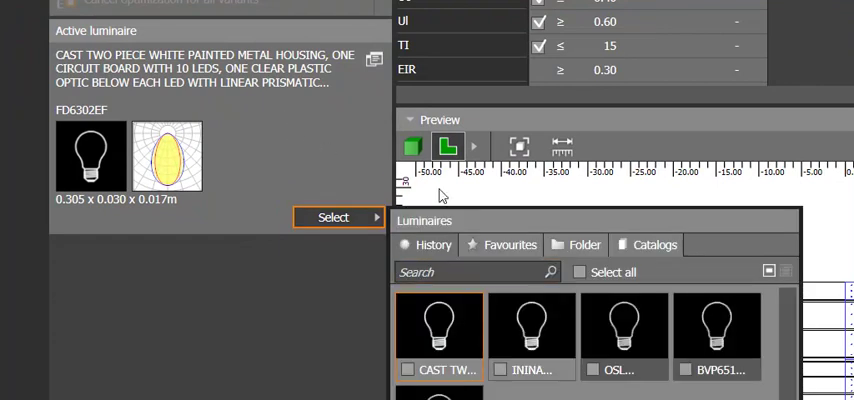
{"action": "mouse_move", "coordinate": [533, 325]}
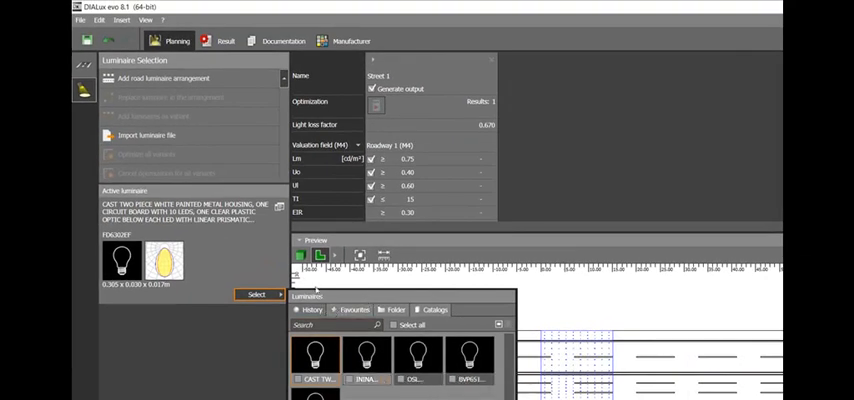
{"action": "left_click", "coordinate": [362, 360]}
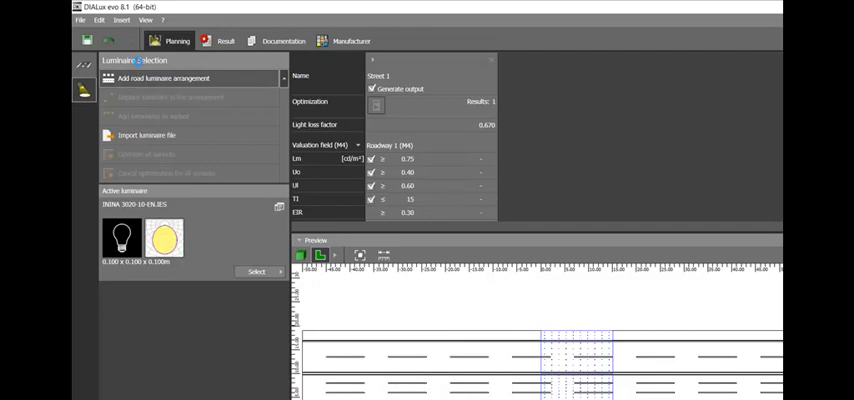
{"action": "left_click", "coordinate": [170, 79]}
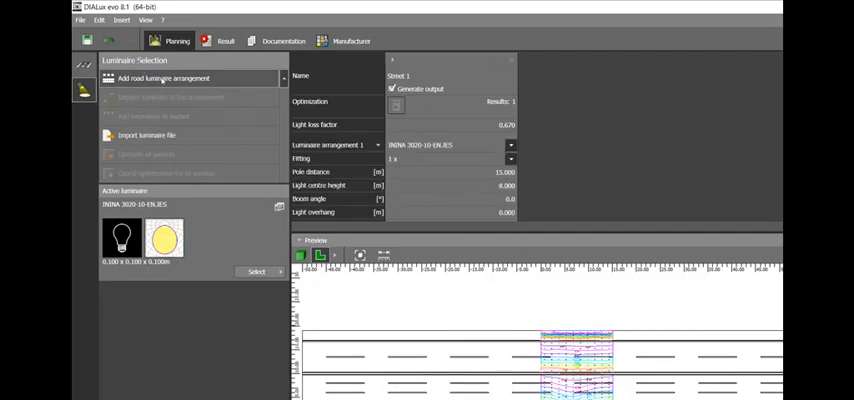
- Replace the arrangement's luminaire with BVP651 T25 S LED450/740 NO and optimise all variants
{"action": "left_click", "coordinate": [165, 79]}
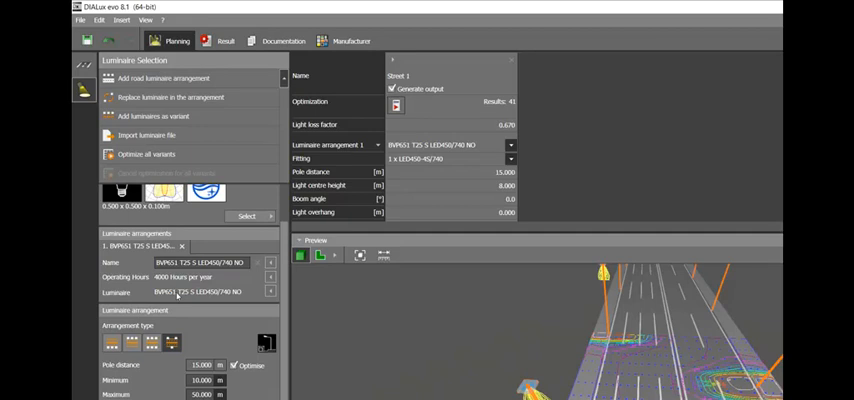
{"action": "mouse_move", "coordinate": [174, 295]}
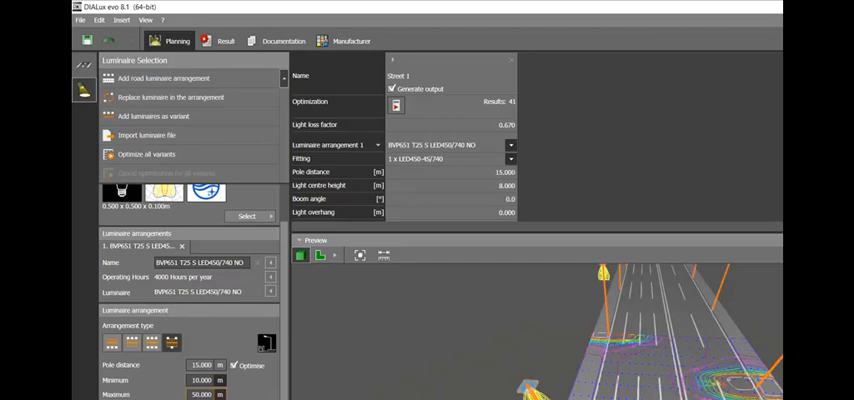
{"action": "mouse_move", "coordinate": [172, 313]}
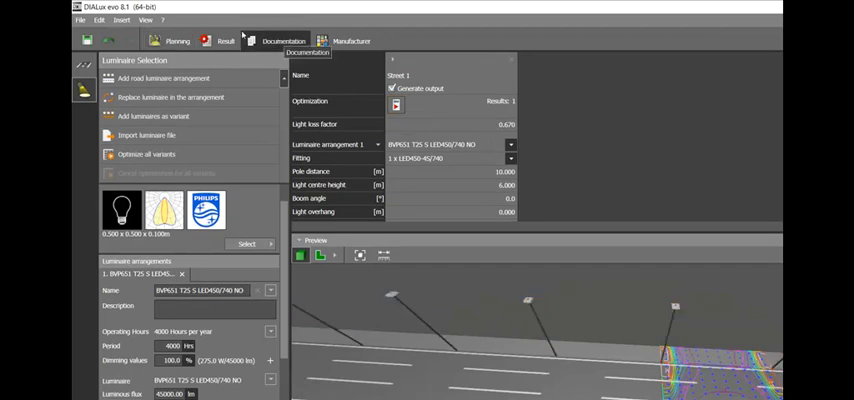
- In Documentation, reduce the selected outputs to Roadway 1's result pages
{"action": "left_click", "coordinate": [280, 41]}
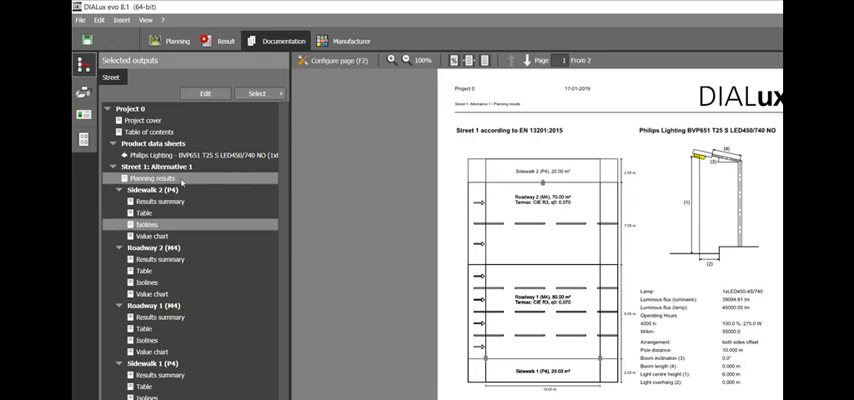
{"action": "left_click", "coordinate": [160, 258]}
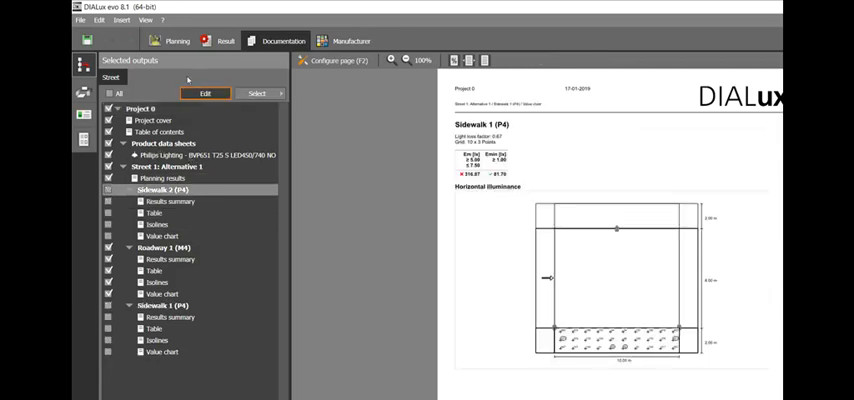
{"action": "left_click", "coordinate": [165, 201]}
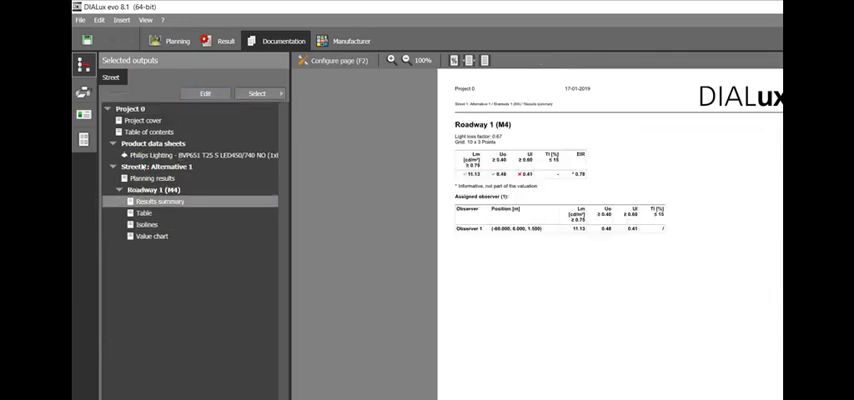
- Preview the Roadway 1 table, isolines and value chart pages
{"action": "left_click", "coordinate": [143, 213]}
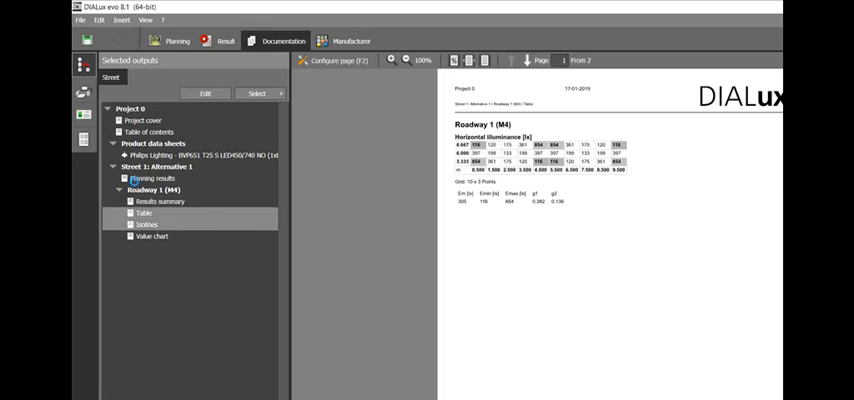
{"action": "left_click", "coordinate": [140, 224]}
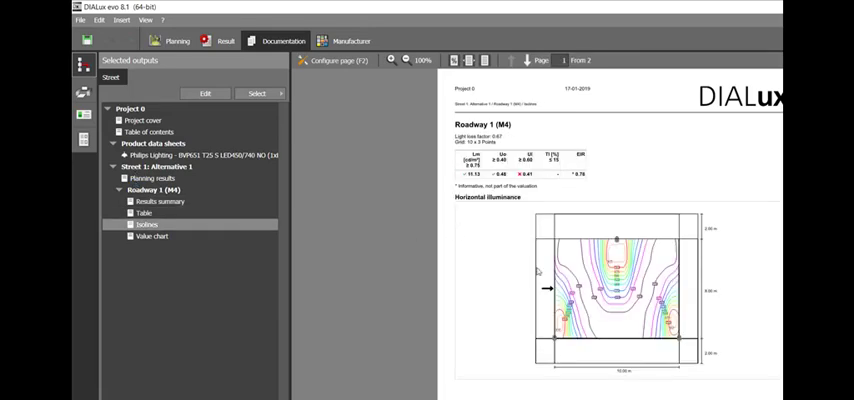
{"action": "left_click", "coordinate": [152, 238]}
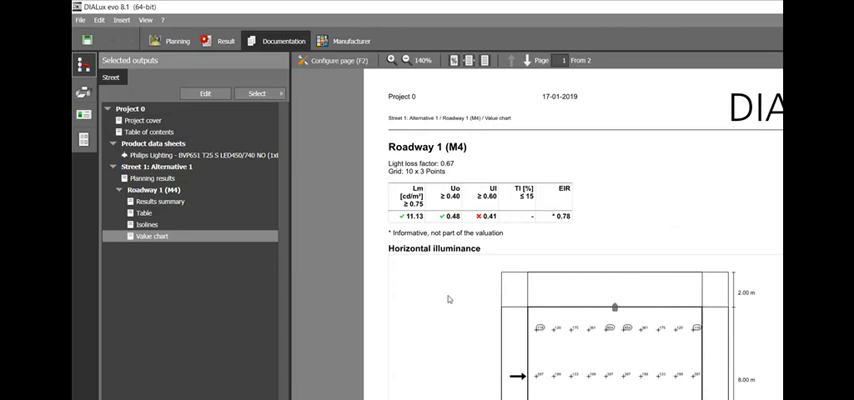
{"action": "scroll", "scroll_direction": "down", "scroll_amount": 3}
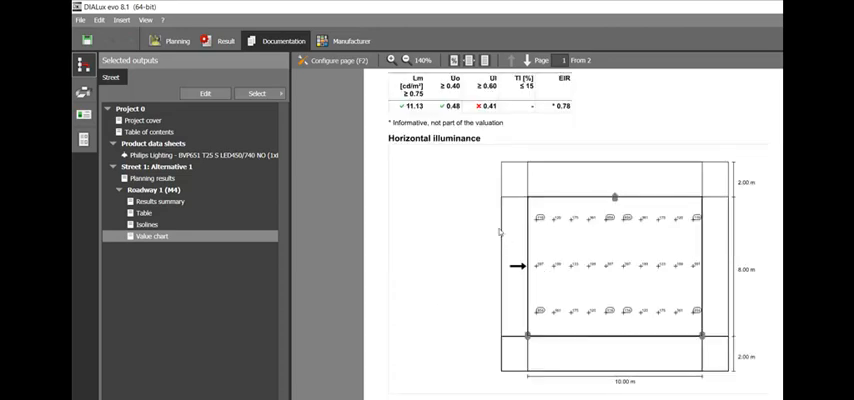
{"action": "left_click", "coordinate": [156, 178]}
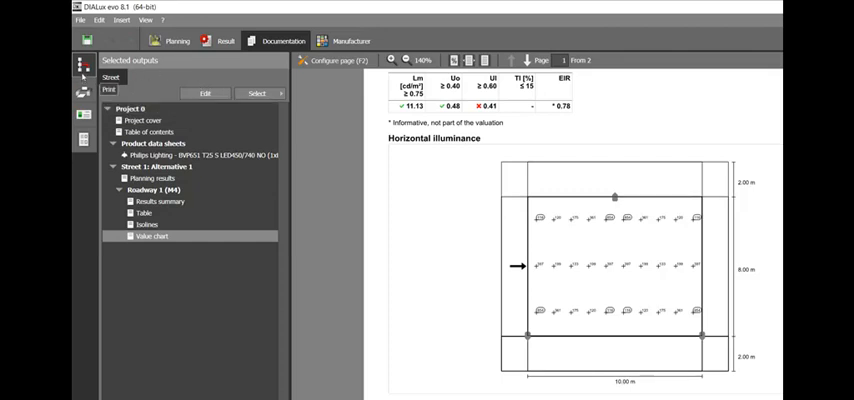
- Step through the 13-page print preview, then return to Selected outputs
{"action": "left_click", "coordinate": [109, 97]}
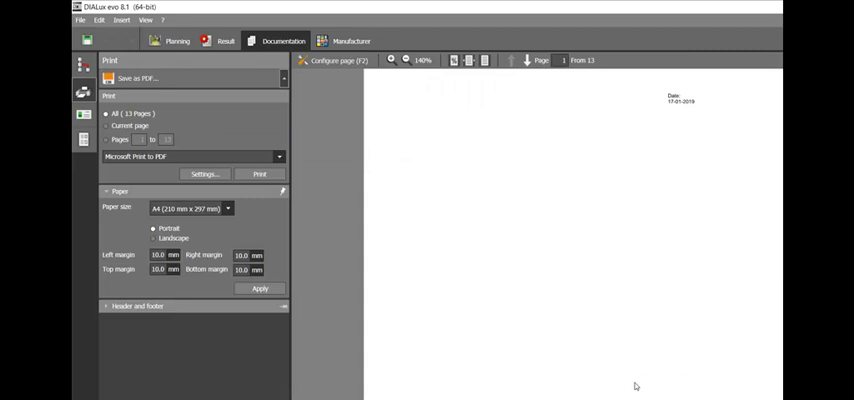
{"action": "mouse_move", "coordinate": [655, 386]}
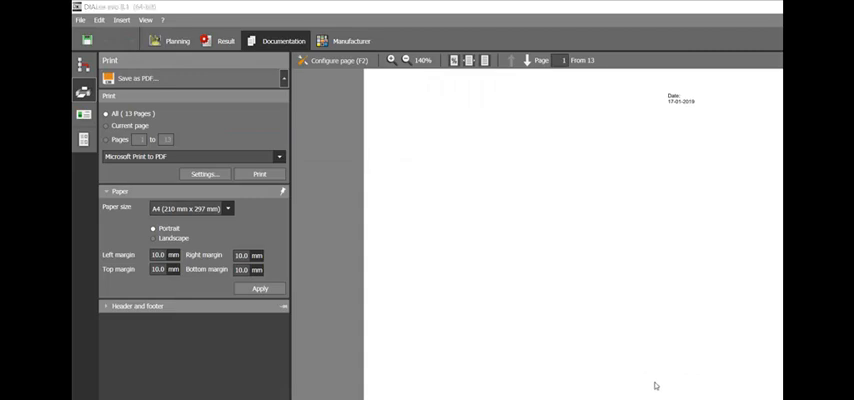
{"action": "mouse_move", "coordinate": [722, 357]}
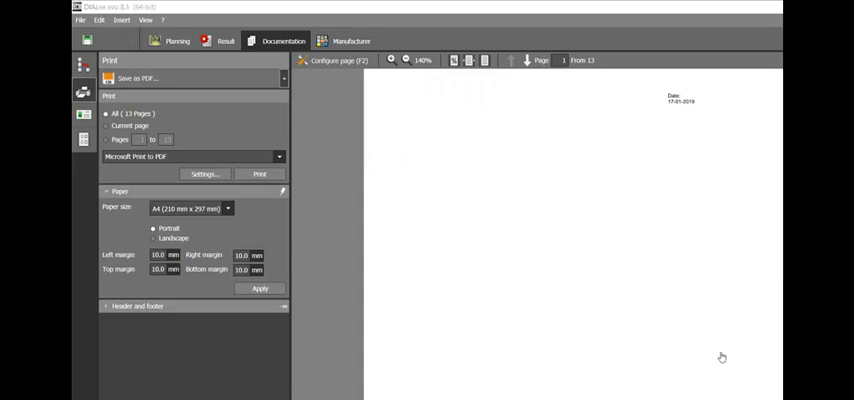
{"action": "mouse_move", "coordinate": [512, 250]}
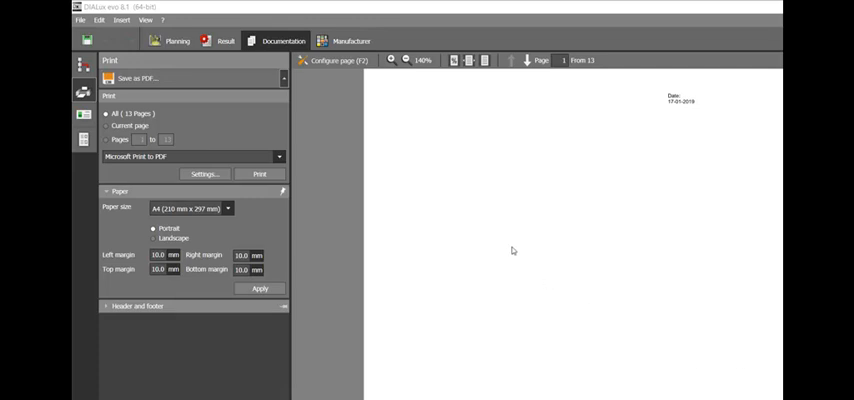
{"action": "mouse_move", "coordinate": [763, 324]}
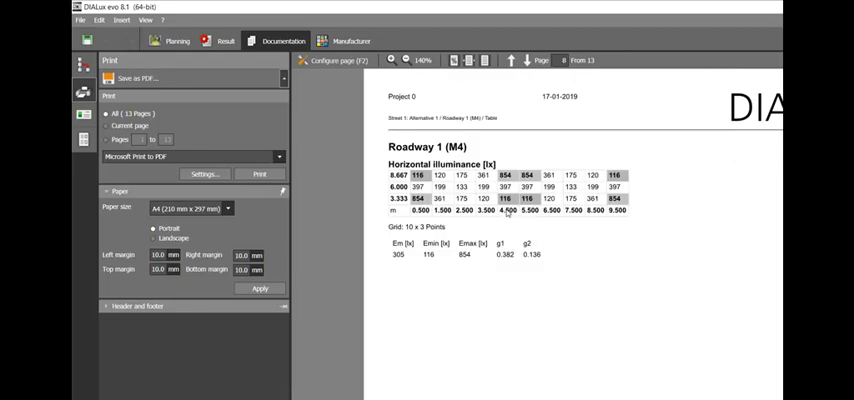
{"action": "mouse_move", "coordinate": [377, 211]}
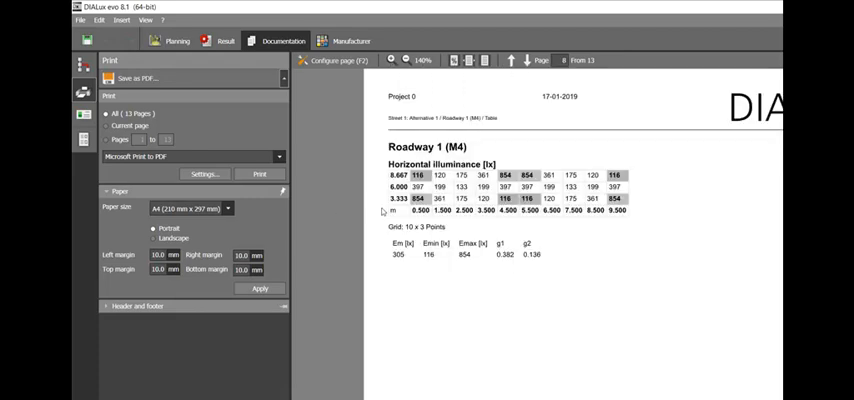
{"action": "mouse_move", "coordinate": [363, 214]}
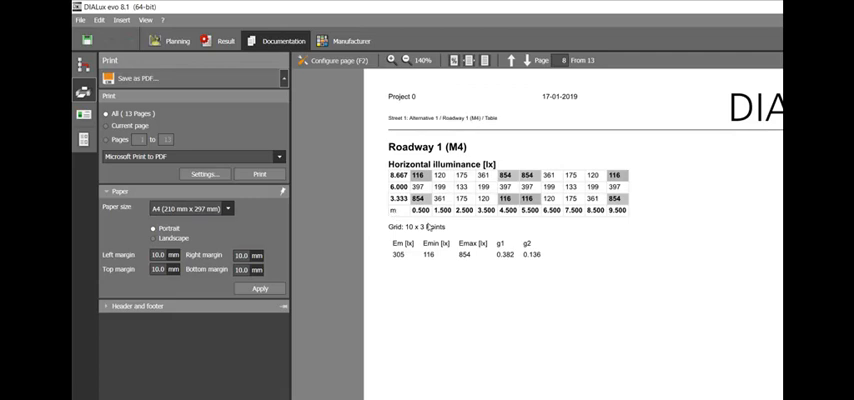
{"action": "left_click", "coordinate": [510, 61]}
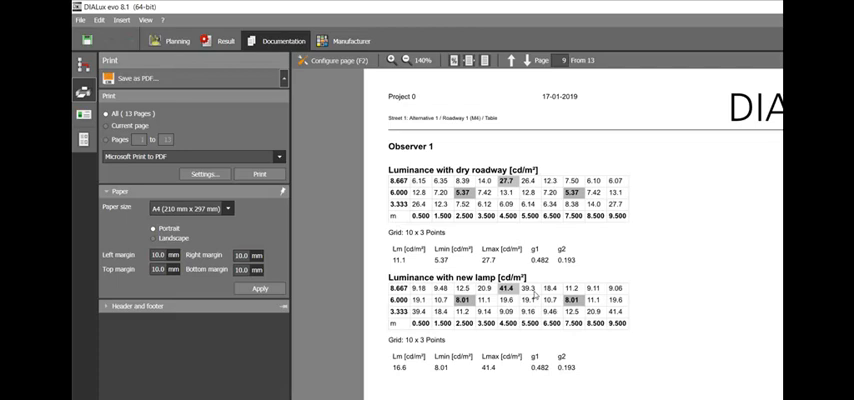
{"action": "scroll", "scroll_direction": "down", "scroll_amount": 3}
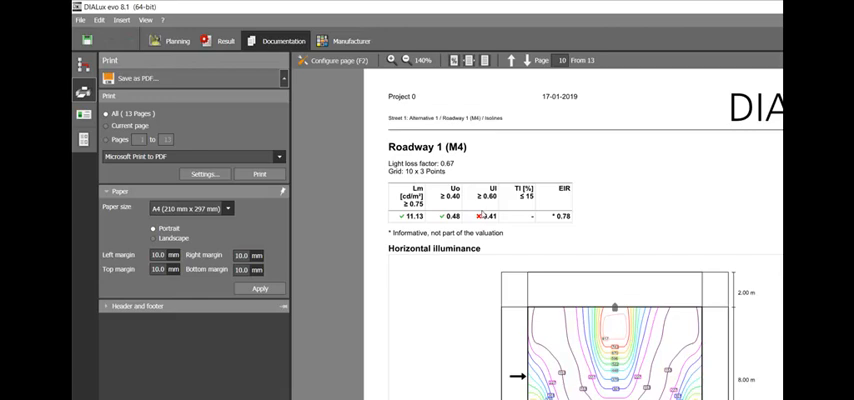
{"action": "scroll", "scroll_direction": "down", "scroll_amount": 3}
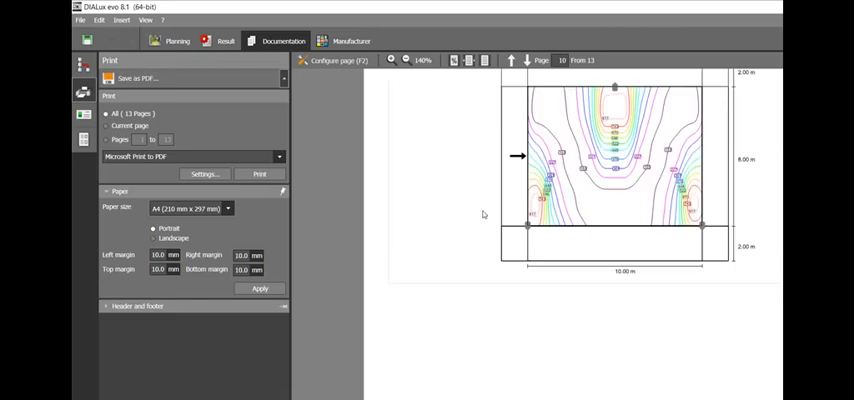
{"action": "left_click", "coordinate": [513, 59]}
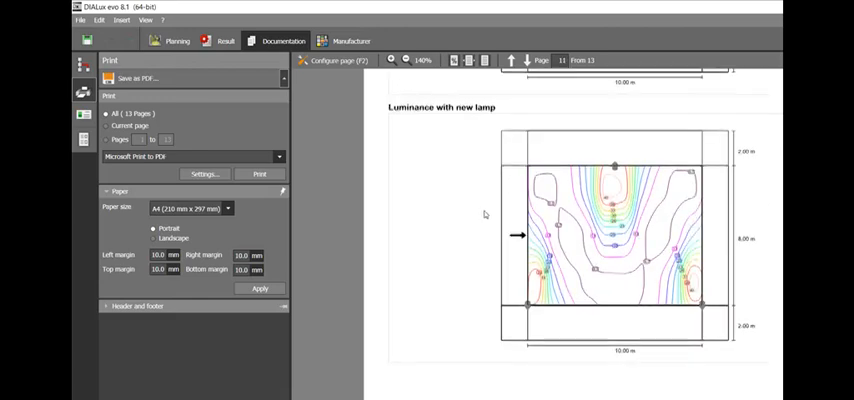
{"action": "scroll", "scroll_direction": "down", "scroll_amount": 3}
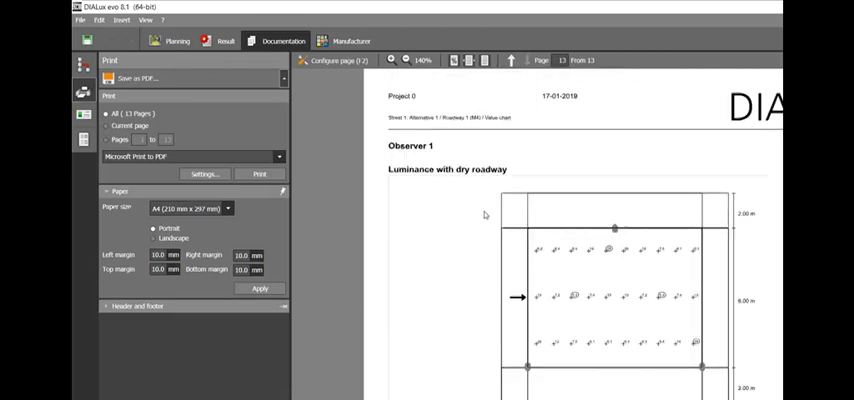
{"action": "left_click", "coordinate": [519, 60]}
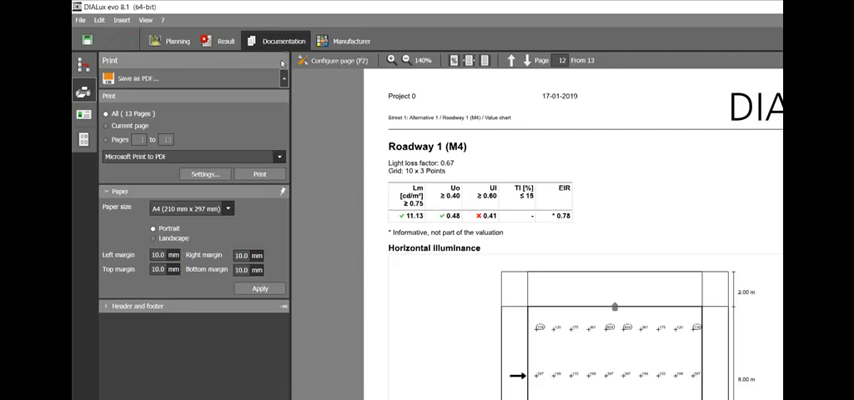
{"action": "left_click", "coordinate": [345, 60]}
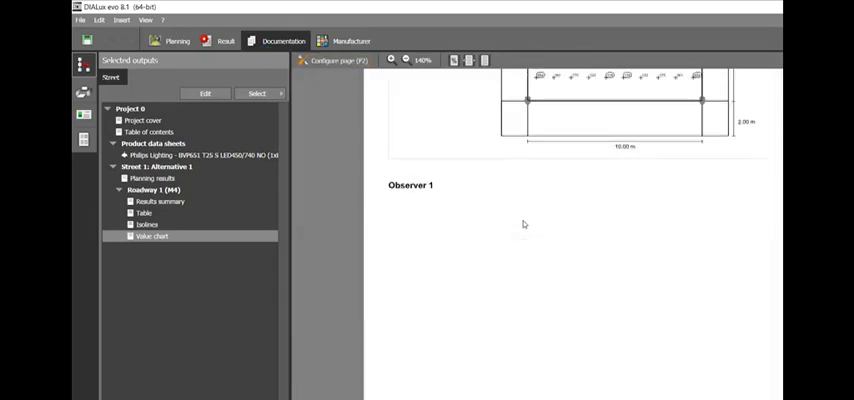
- Scroll the Selected outputs list to trim the report to 12 pages
{"action": "scroll", "scroll_direction": "down", "scroll_amount": 3}
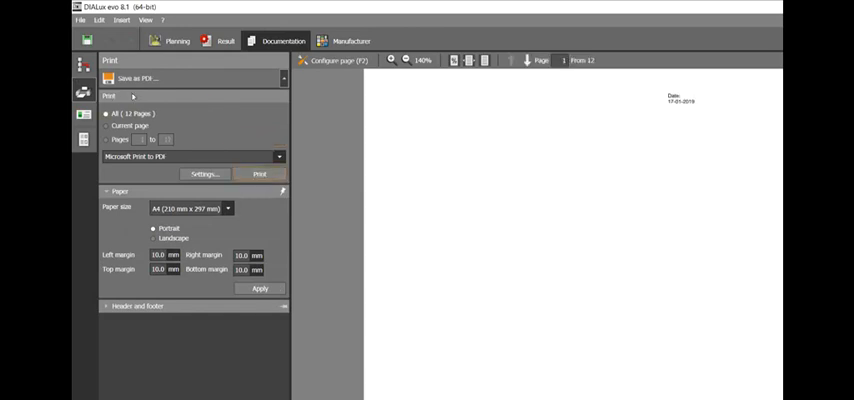
- Print the 12-page report to PDF via Microsoft Print to PDF and open the file
{"action": "left_click", "coordinate": [261, 173]}
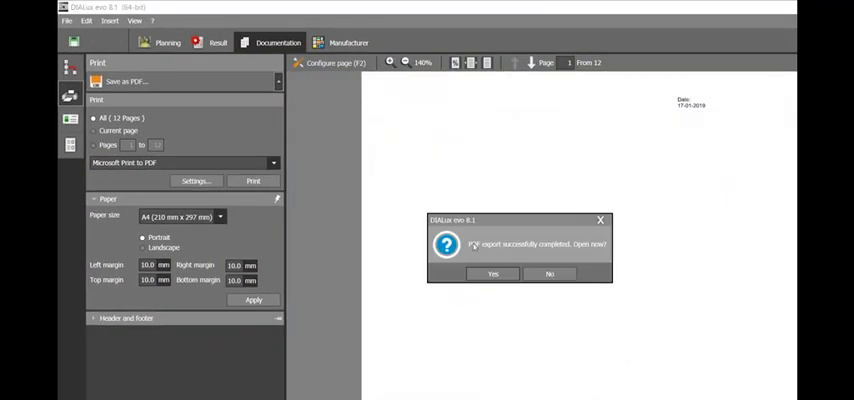
{"action": "left_click", "coordinate": [492, 273]}
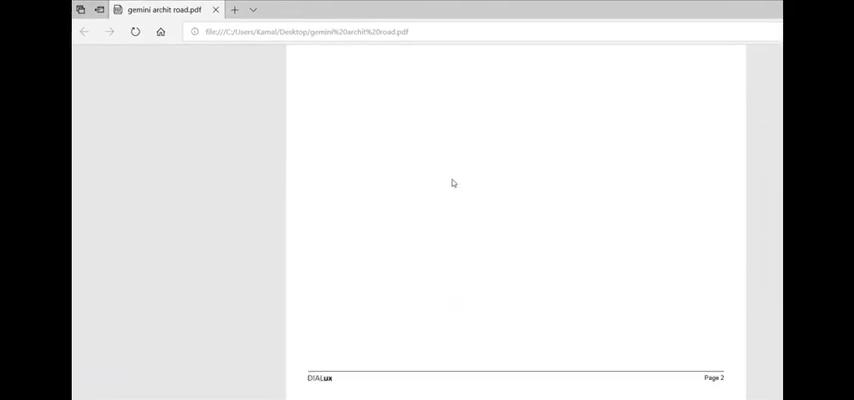
- Scroll through the exported PDF from the product data sheet to the isolines page
{"action": "scroll", "scroll_direction": "down", "scroll_amount": 3}
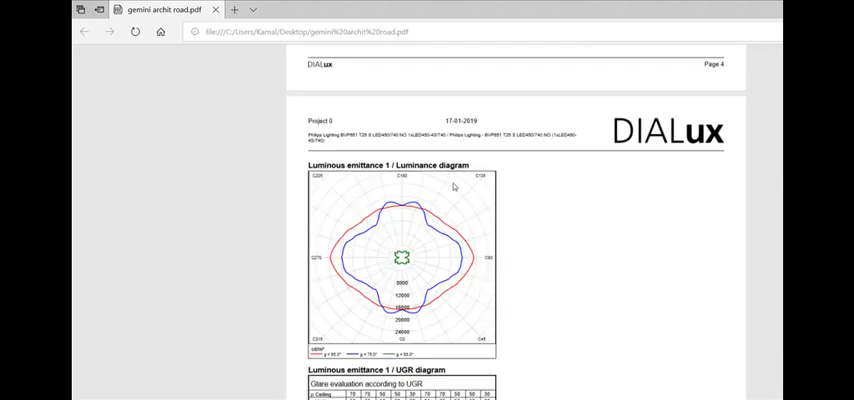
{"action": "scroll", "scroll_direction": "down", "scroll_amount": 3}
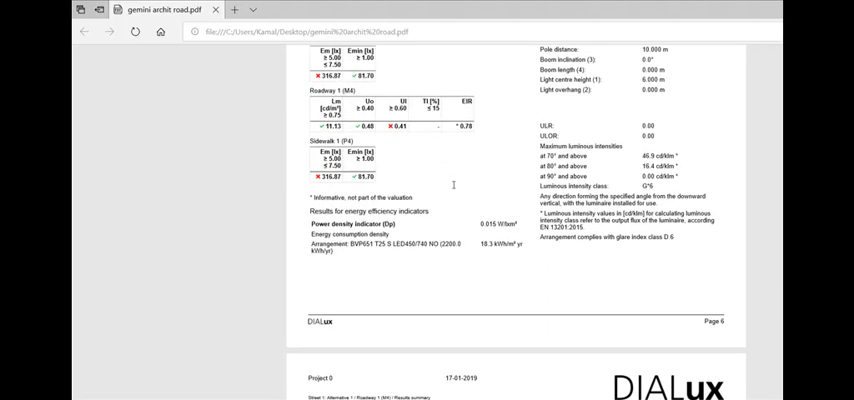
{"action": "scroll", "scroll_direction": "down", "scroll_amount": 3}
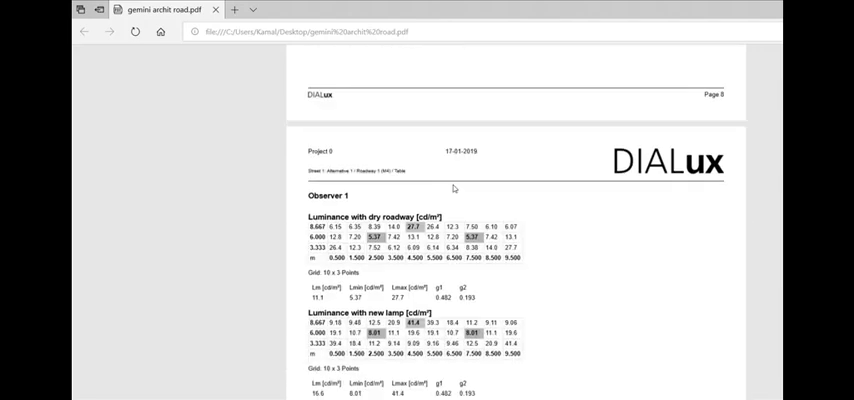
{"action": "scroll", "scroll_direction": "down", "scroll_amount": 3}
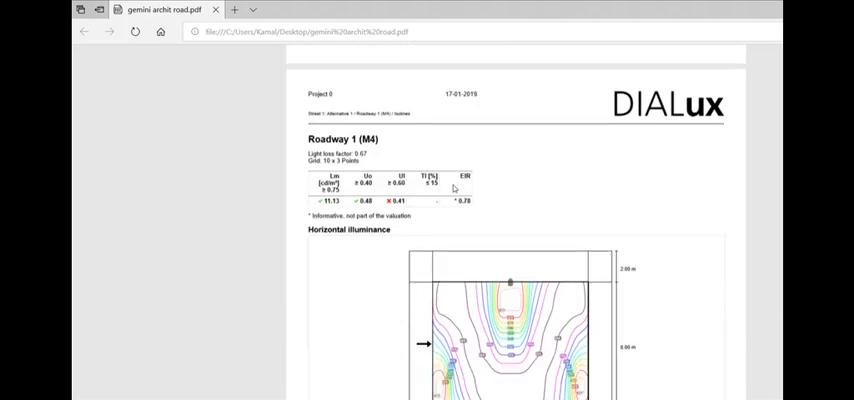
{"action": "scroll", "scroll_direction": "down", "scroll_amount": 3}
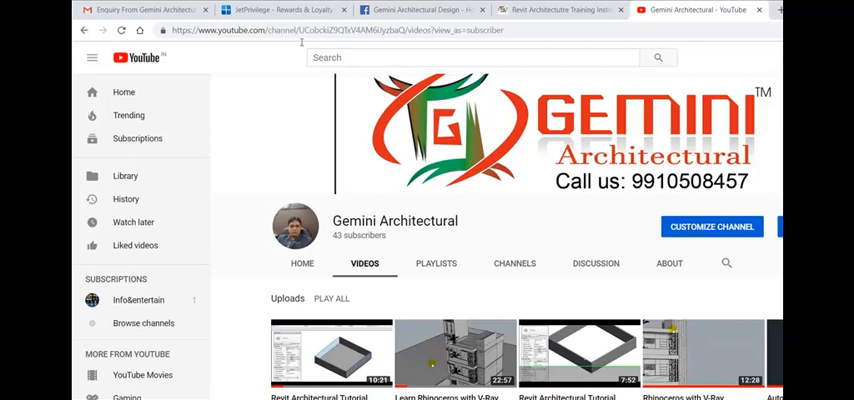
- View the Facebook page, then the Revit Architecture Training page scrolled to its top
{"action": "left_click", "coordinate": [420, 8]}
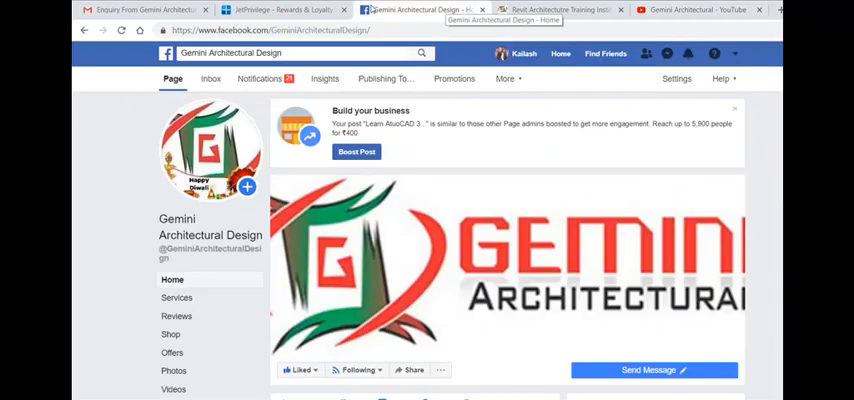
{"action": "left_click", "coordinate": [557, 10]}
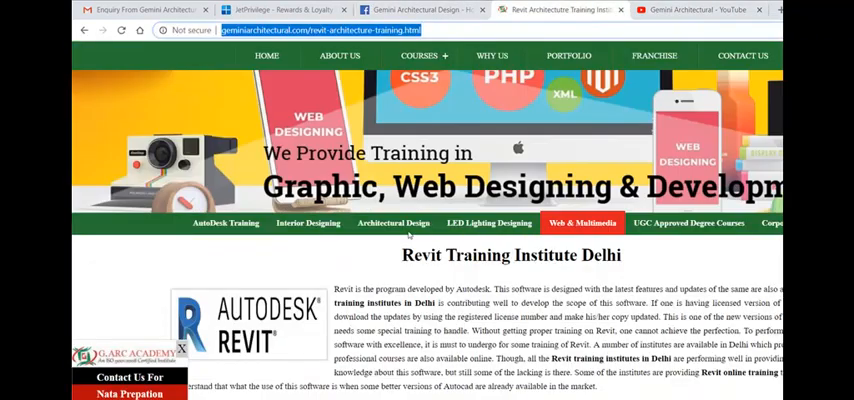
{"action": "scroll", "scroll_direction": "up", "scroll_amount": 3}
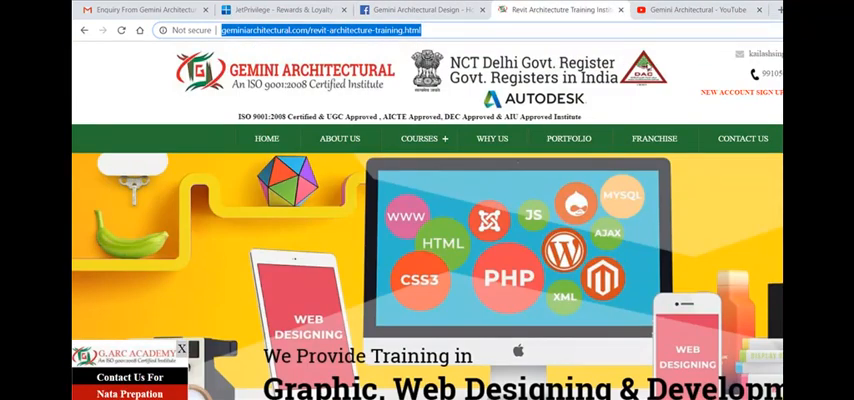